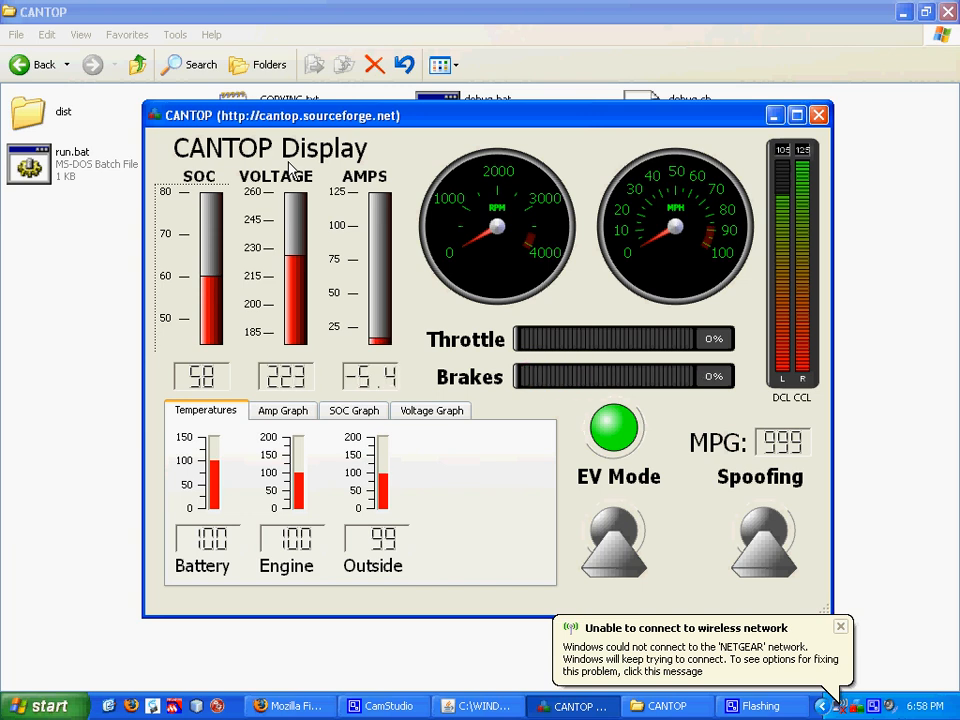
mouse_move(824, 624)
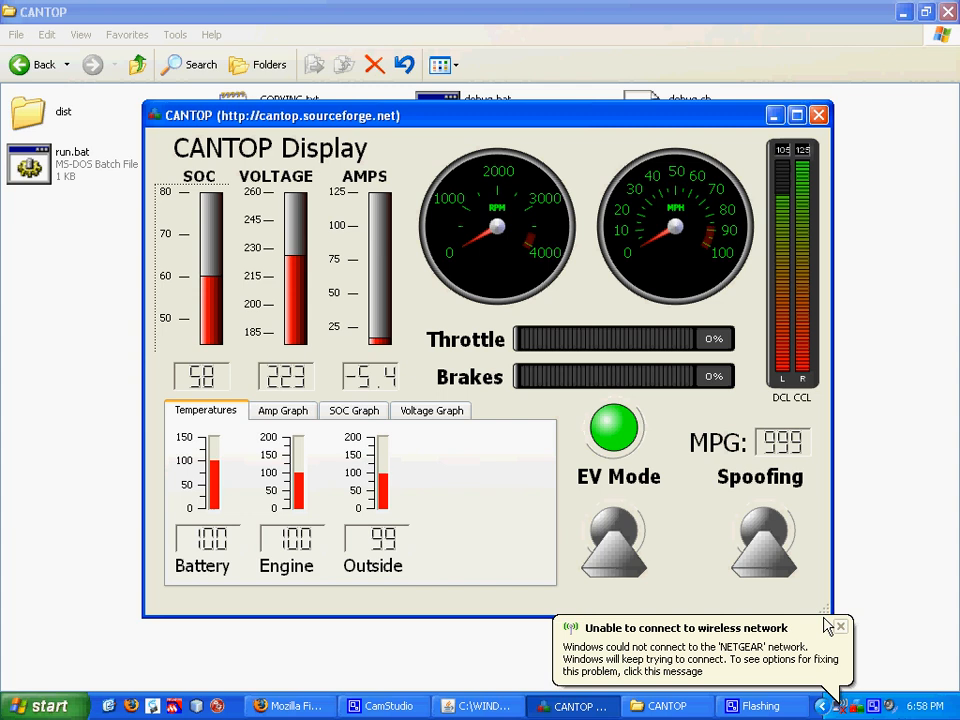
- Dismiss the 'Unable to connect to wireless network' balloon to reveal the live dashboard
left_click(840, 628)
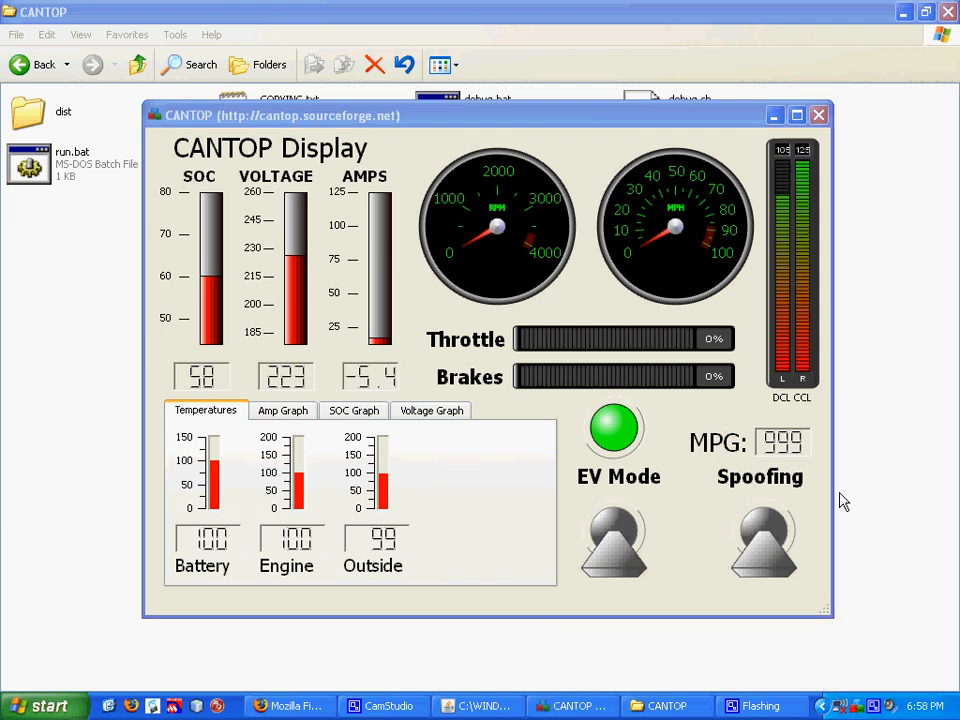
mouse_move(680, 530)
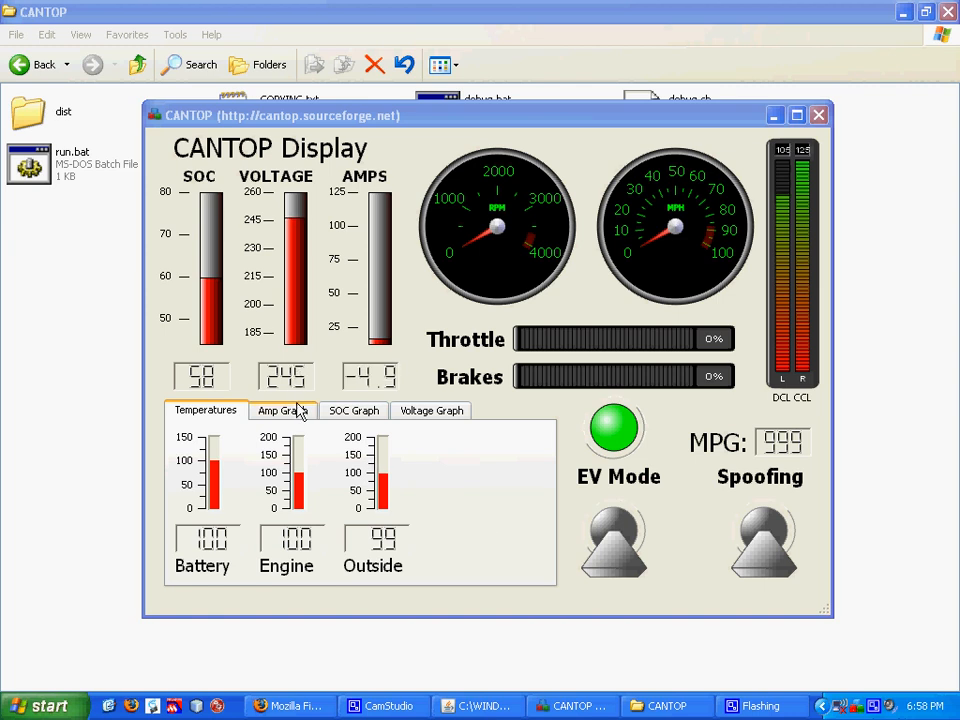
- Show the live AMPS plot with its current, average, max and min values
left_click(284, 410)
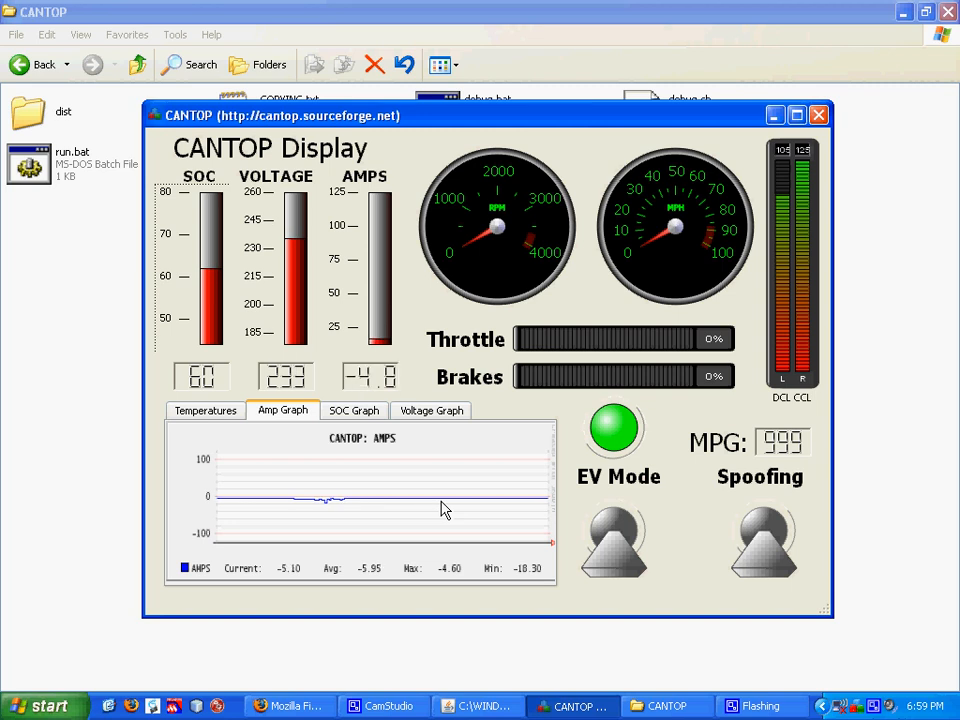
- Show the live SOC plot with the RPM/MPH trace alongside
left_click(354, 410)
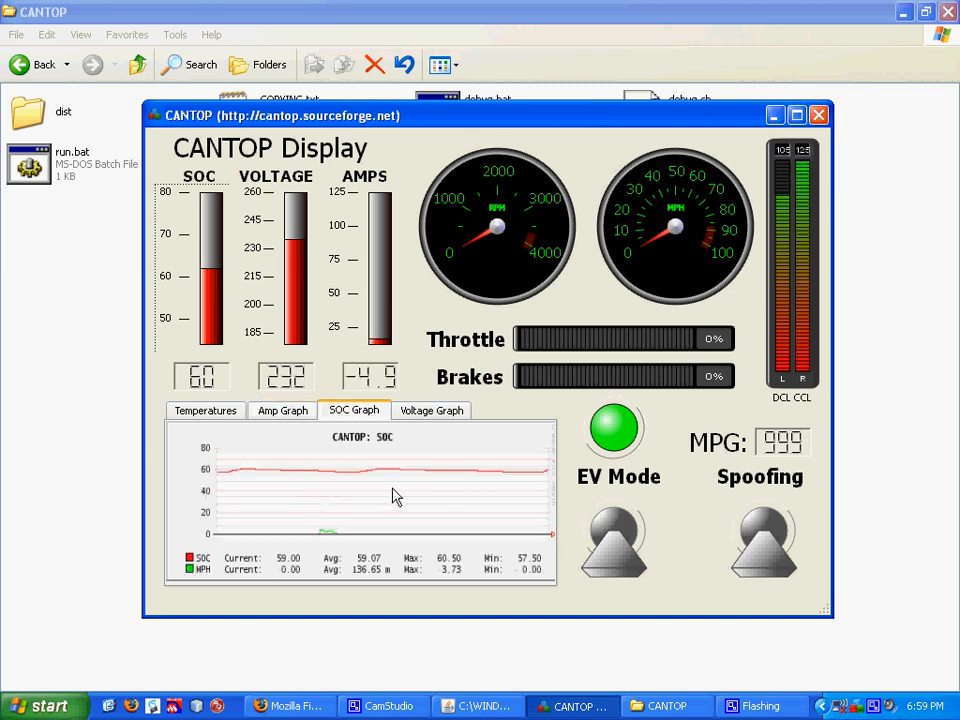
mouse_move(436, 504)
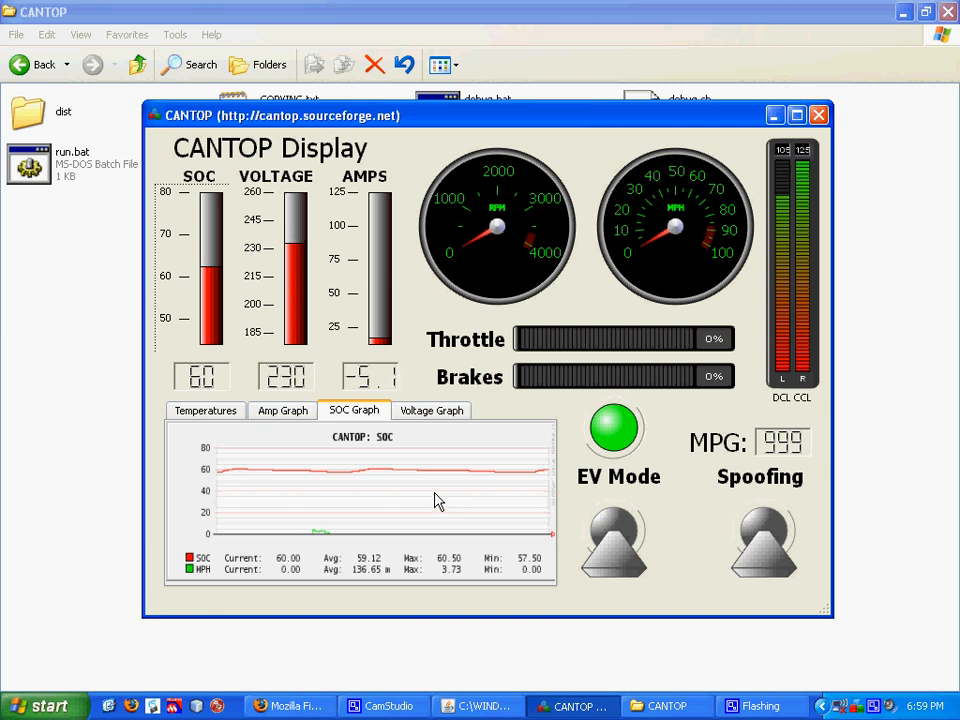
- Show the live VOLTAGE history plot reading around 229 V
left_click(432, 410)
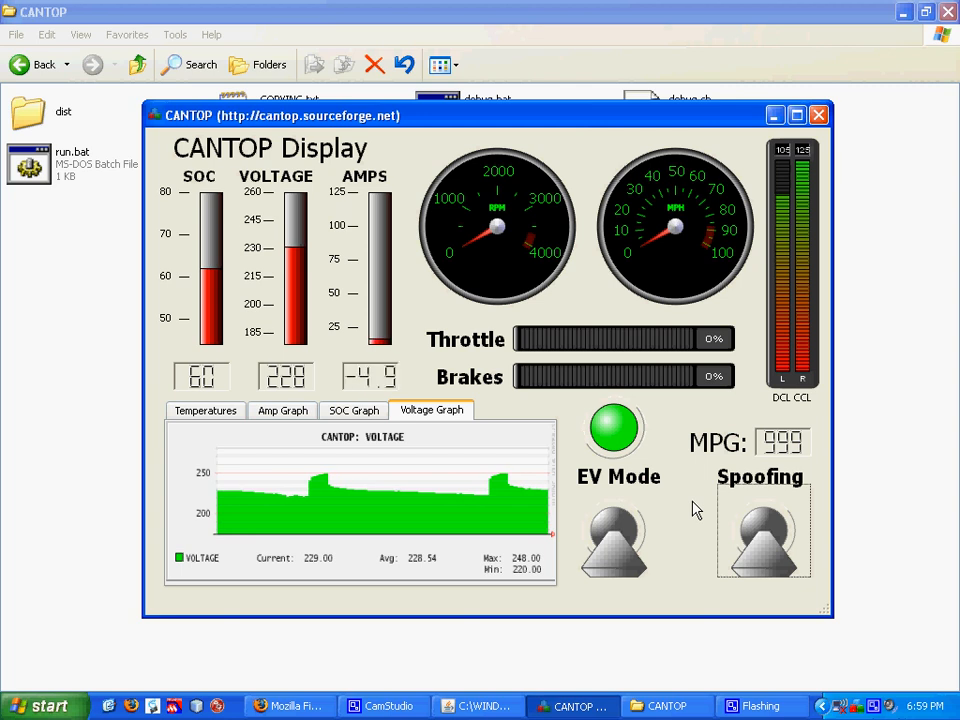
mouse_move(788, 410)
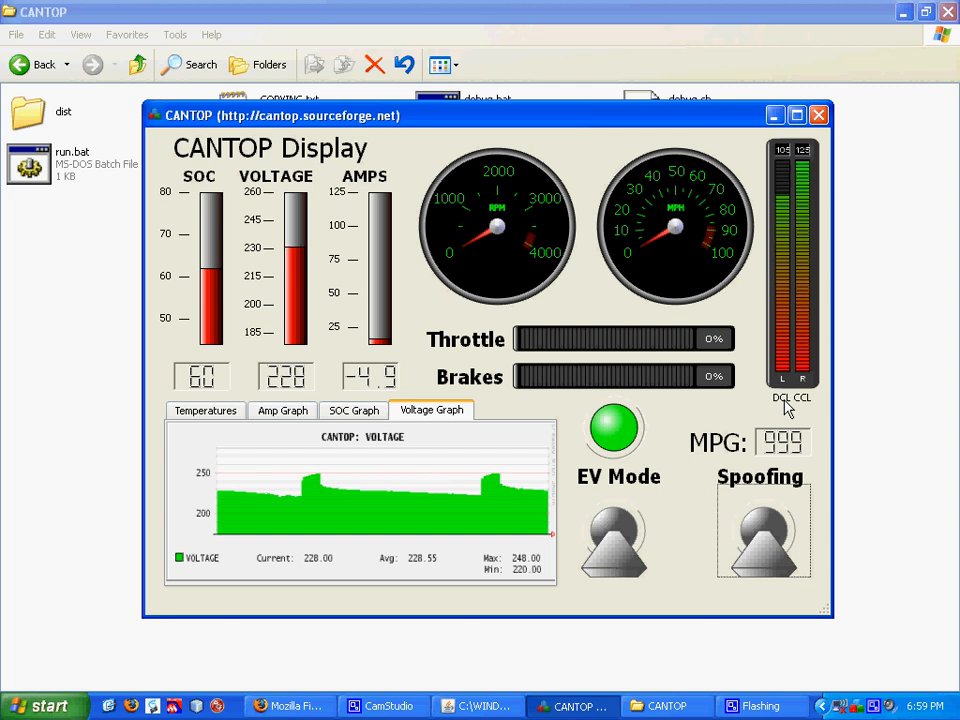
mouse_move(796, 414)
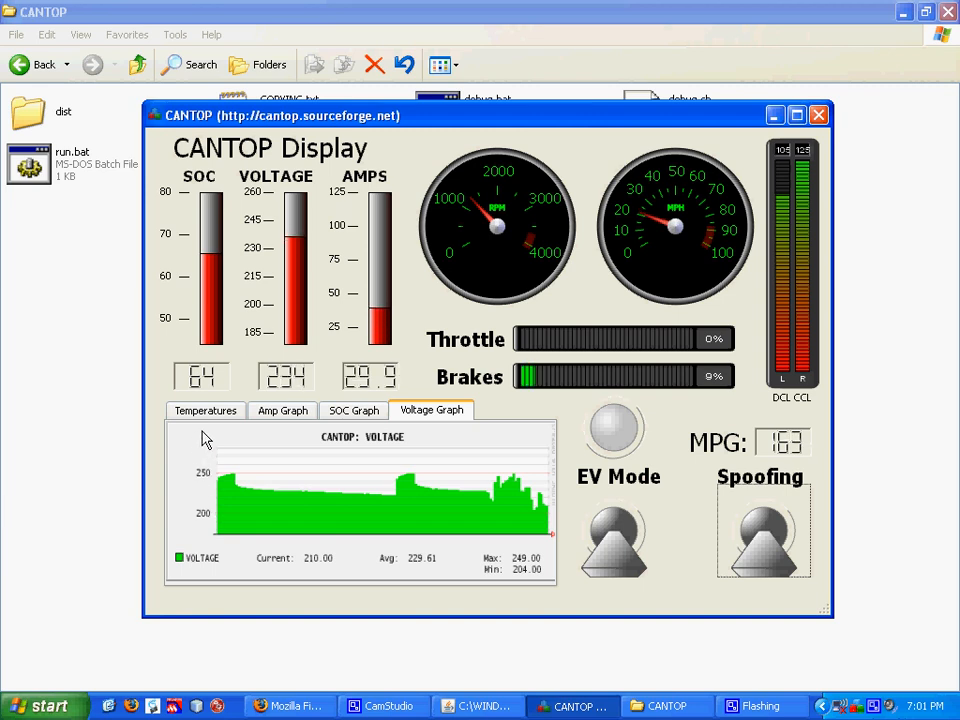
- Return to the Temperatures readout showing Battery 99, Engine 106, Outside 97
left_click(204, 410)
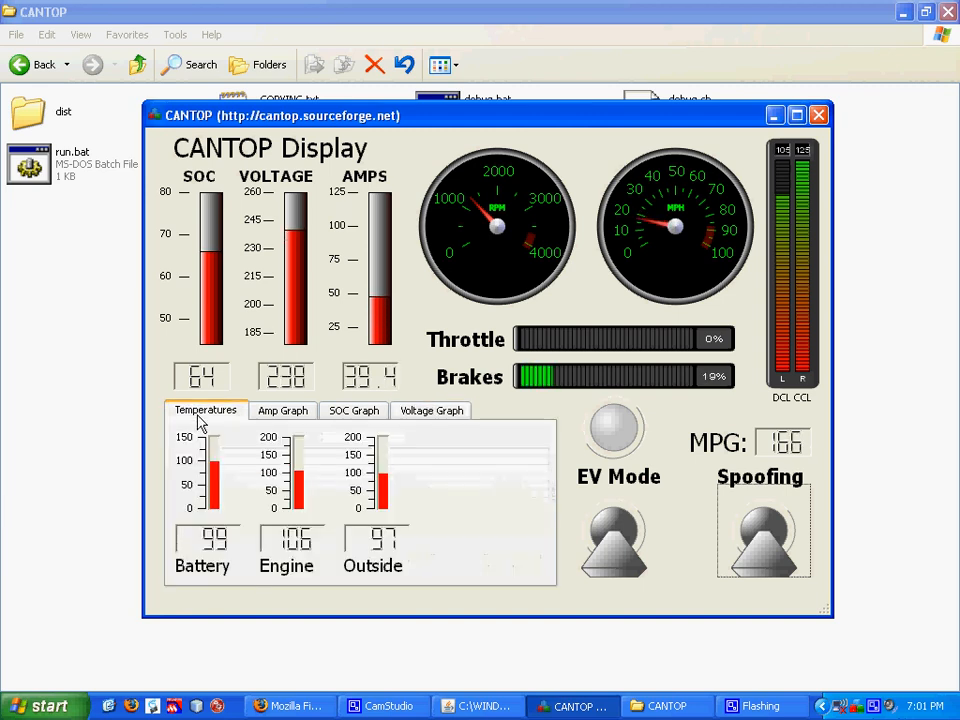